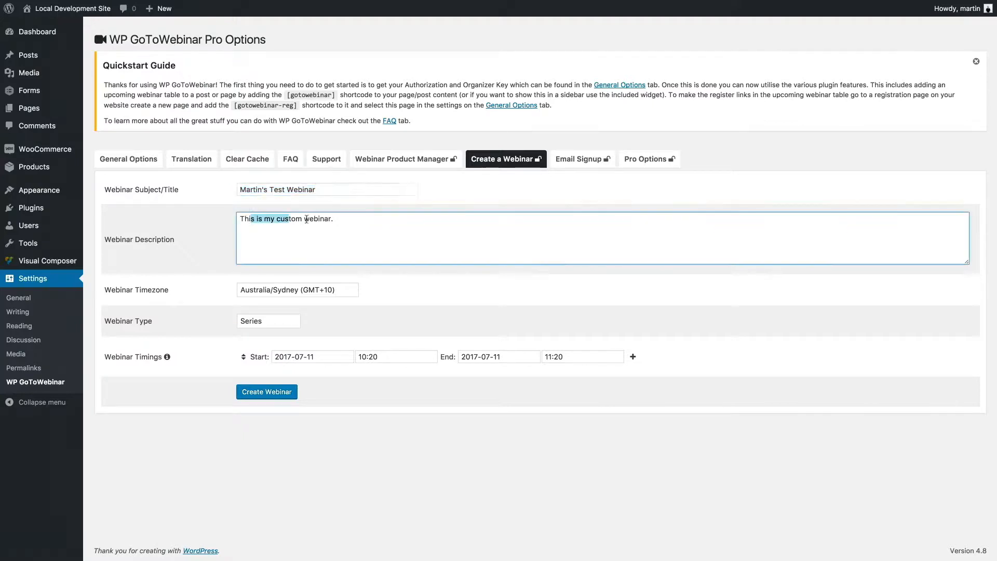
Keep the Australia/Sydney time zone and set the webinar type to Single Session
{"action": "left_click", "coordinate": [297, 289]}
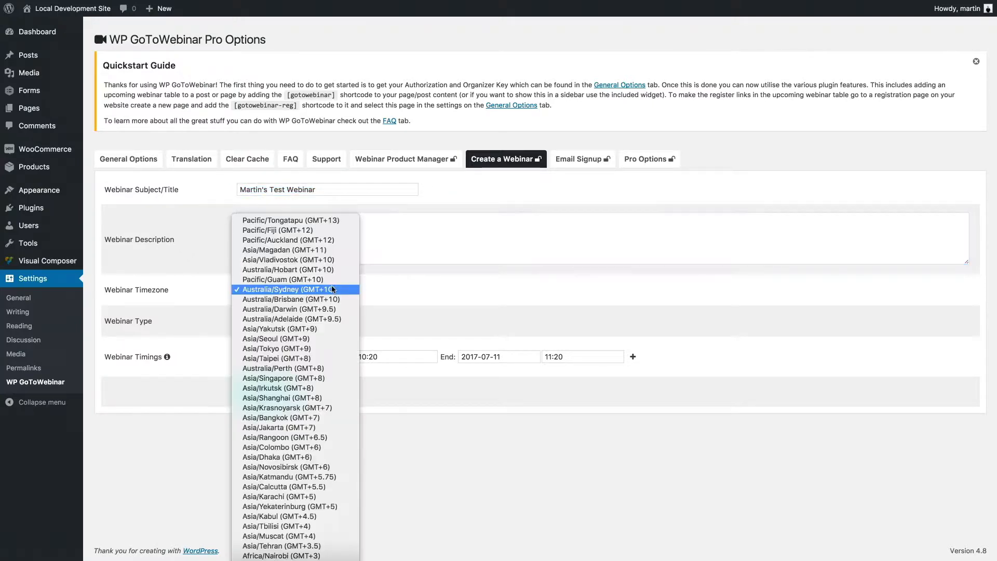
{"action": "mouse_move", "coordinate": [308, 293]}
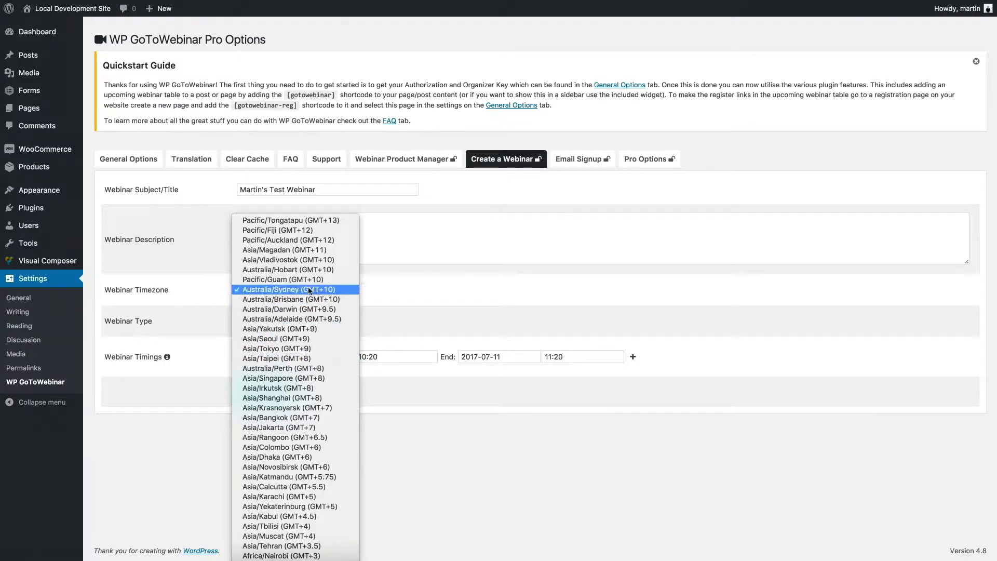
{"action": "left_click", "coordinate": [288, 289]}
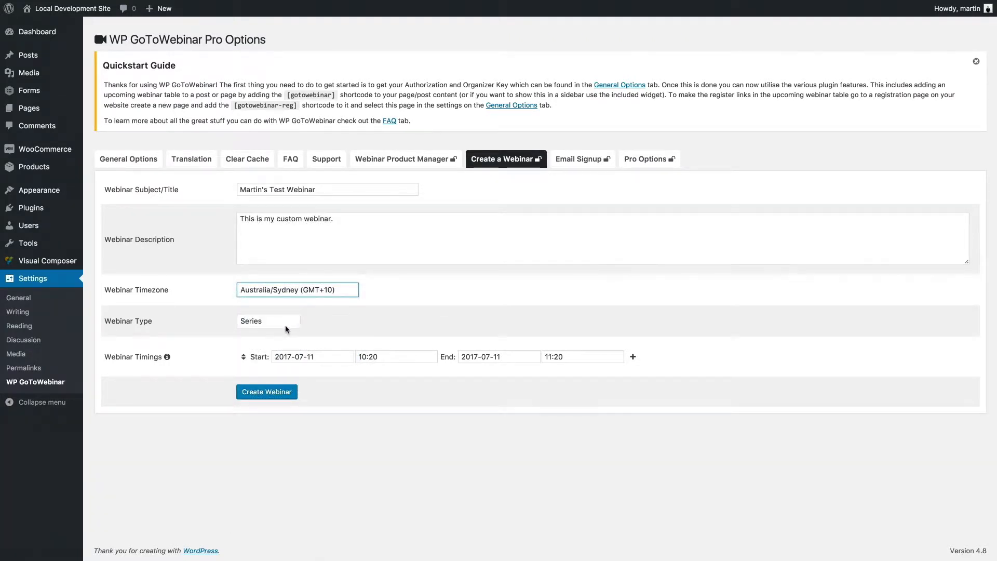
{"action": "left_click", "coordinate": [267, 320]}
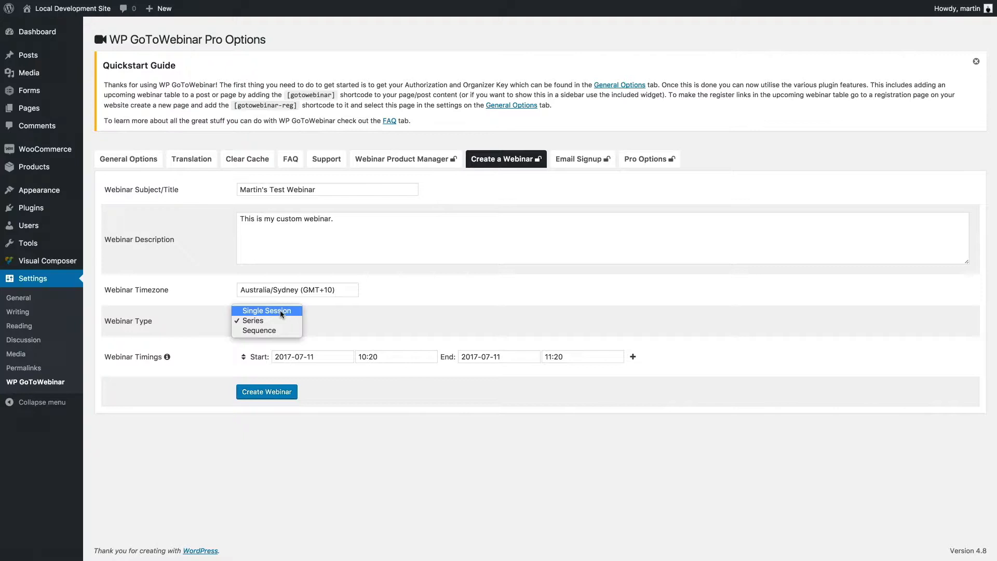
{"action": "mouse_move", "coordinate": [266, 330]}
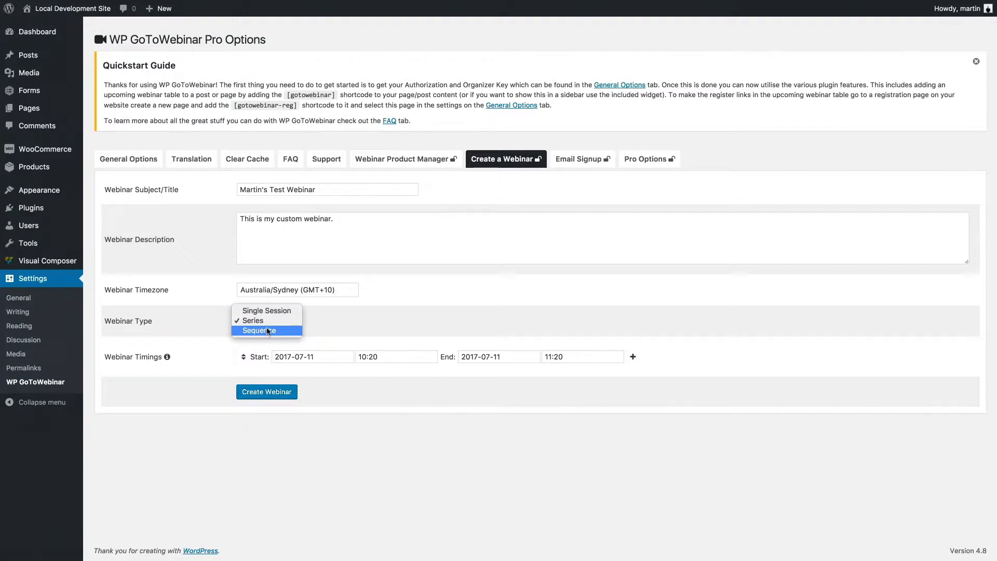
{"action": "left_click", "coordinate": [266, 311]}
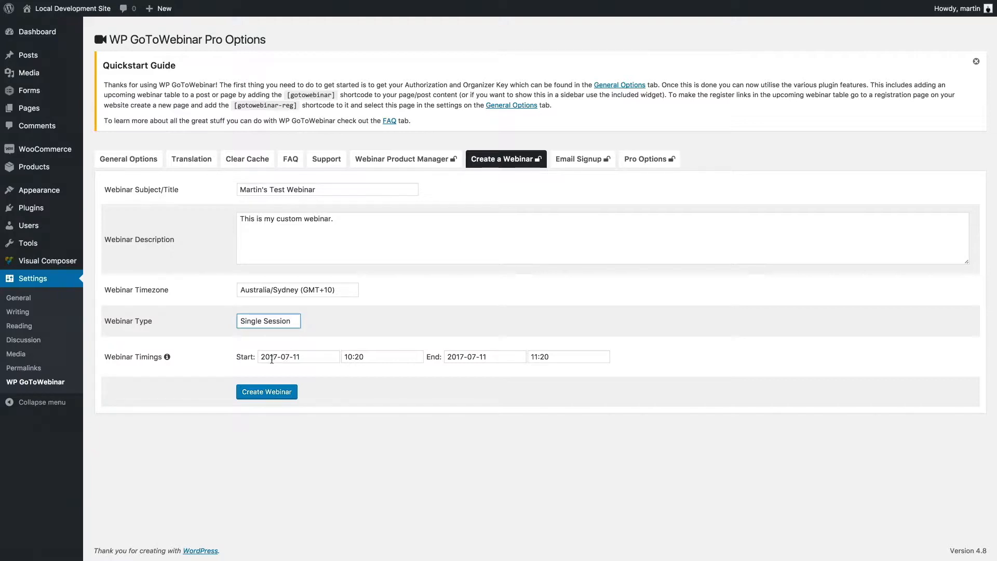
{"action": "mouse_move", "coordinate": [366, 357]}
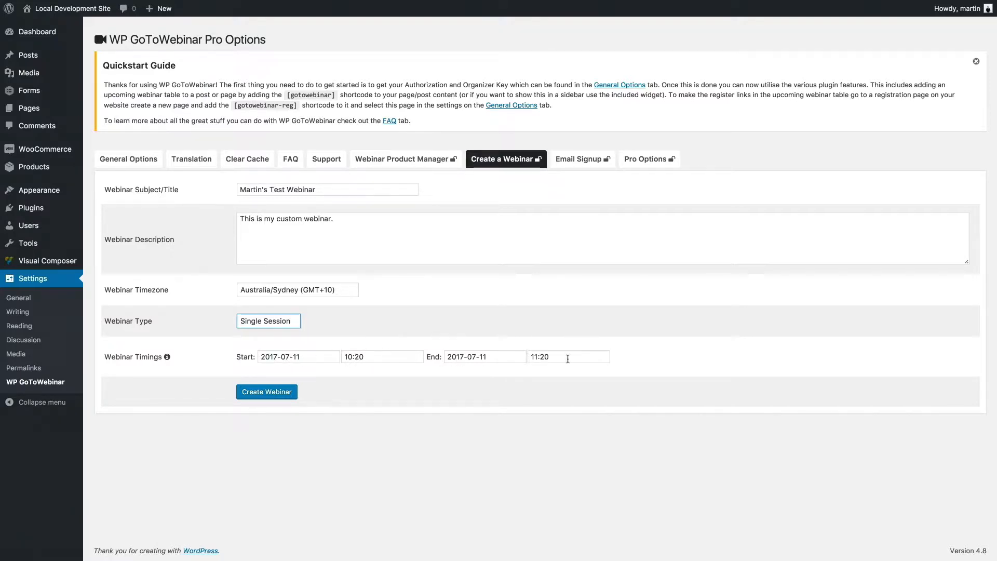
Switch the webinar type to Series, add session timing rows, and pick a session date
{"action": "left_click", "coordinate": [268, 321]}
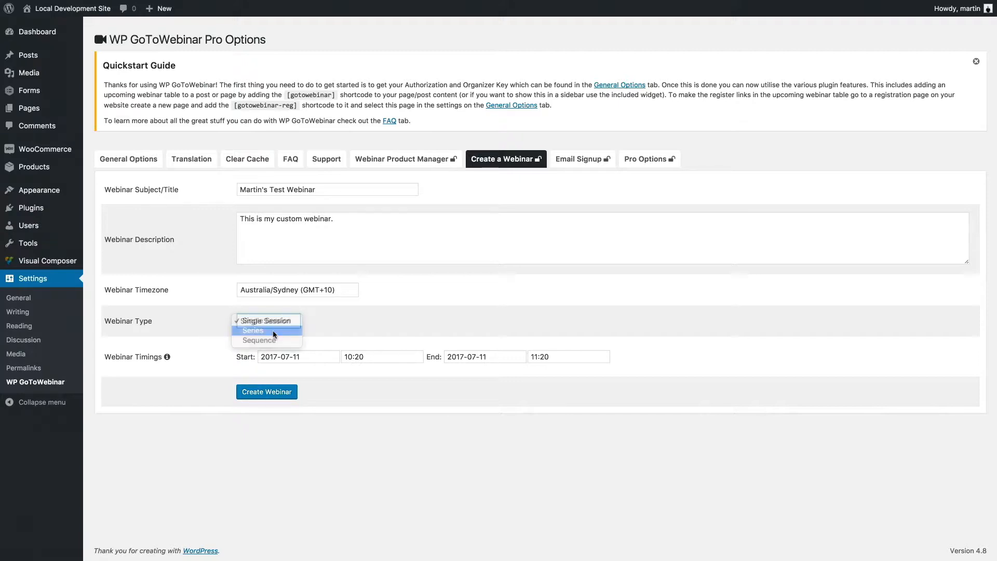
{"action": "left_click", "coordinate": [252, 330]}
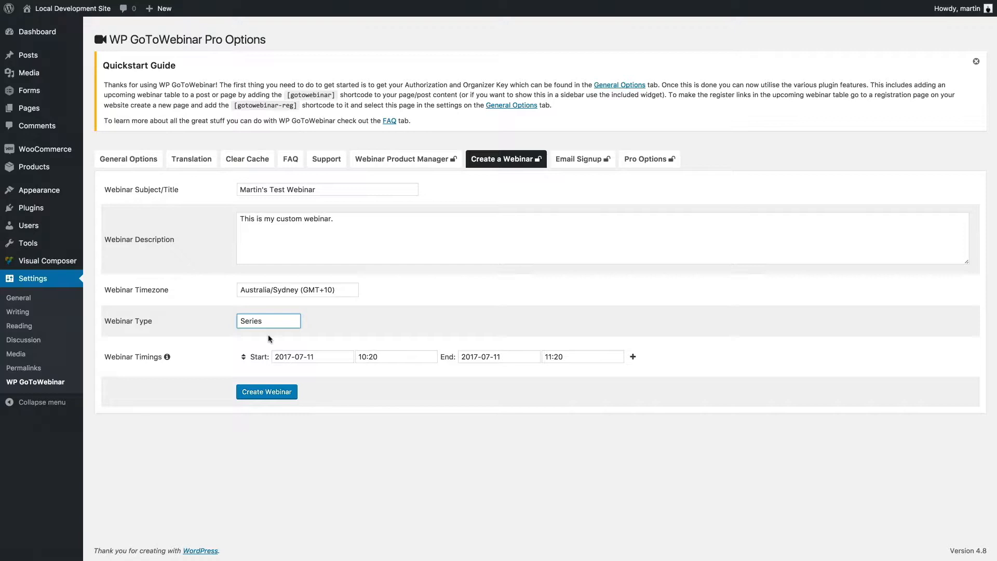
{"action": "left_click", "coordinate": [631, 357]}
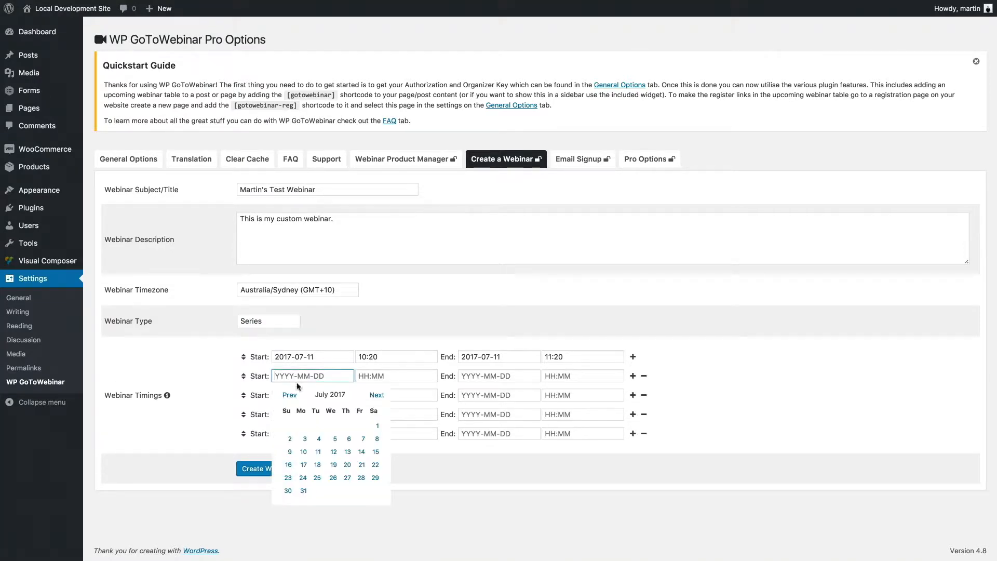
{"action": "left_click", "coordinate": [318, 439]}
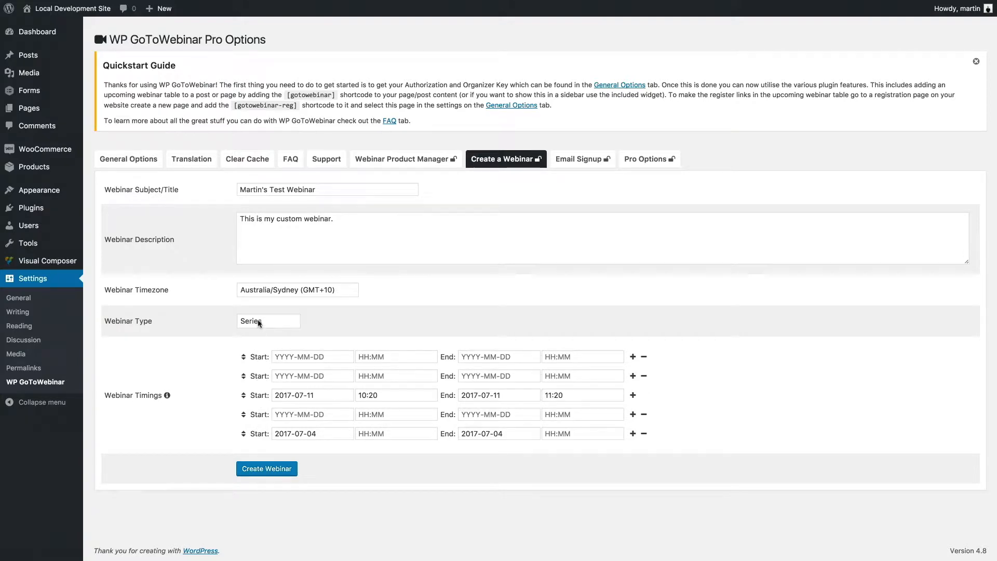
{"action": "left_click", "coordinate": [266, 320]}
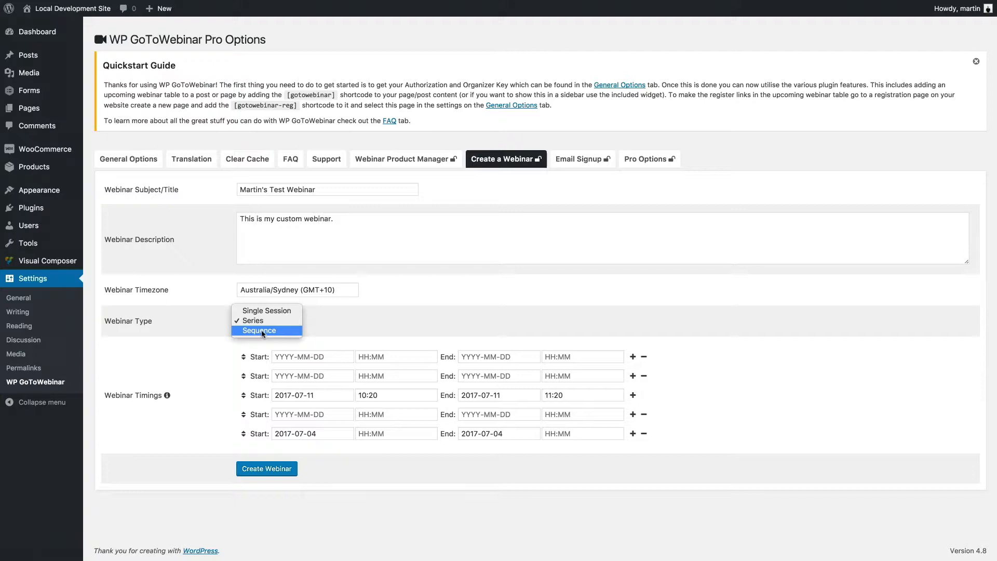
Set type to Sequence, fill start, end and recurrence end, and keep the Daily pattern
{"action": "left_click", "coordinate": [259, 330]}
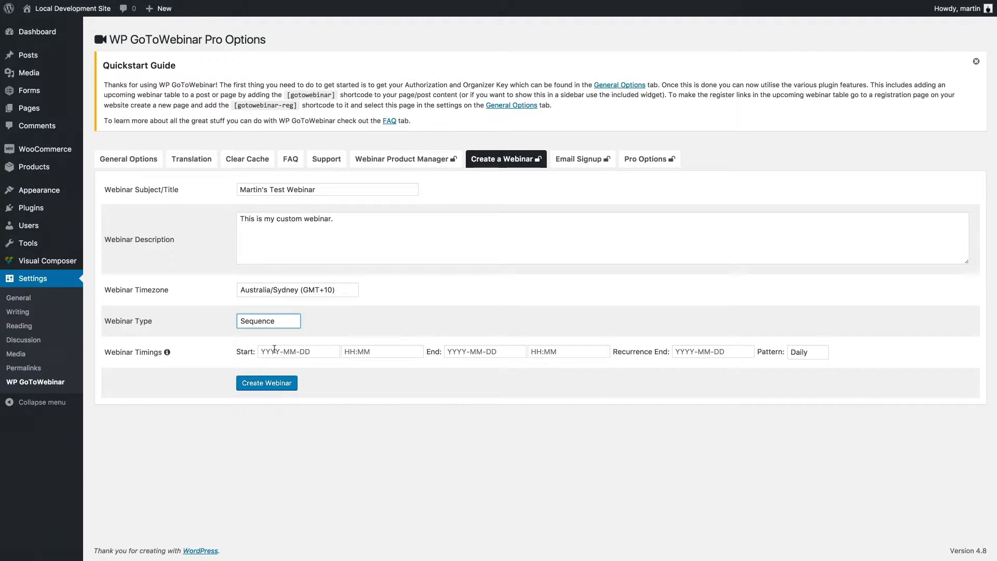
{"action": "left_click", "coordinate": [298, 351]}
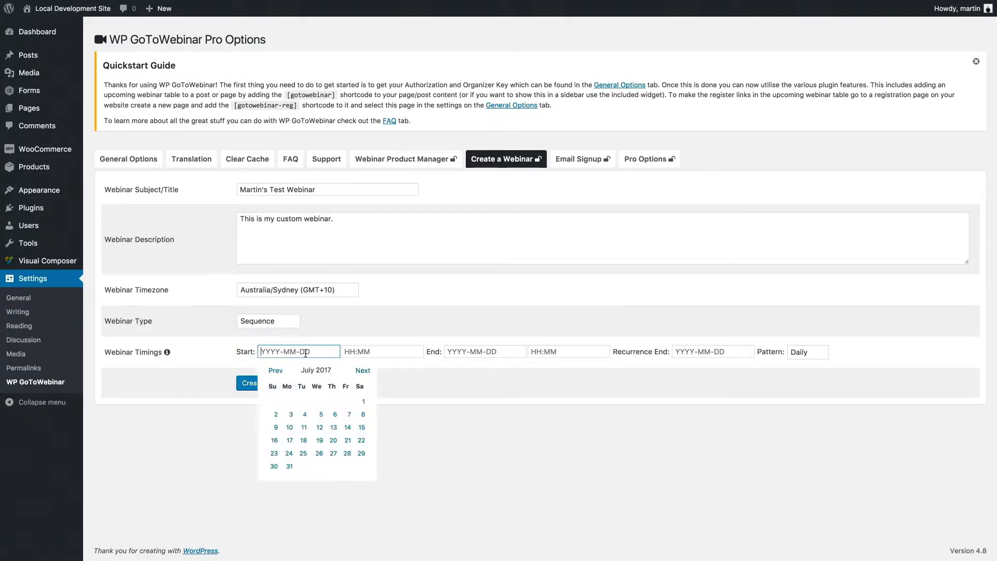
{"action": "left_click", "coordinate": [568, 351]}
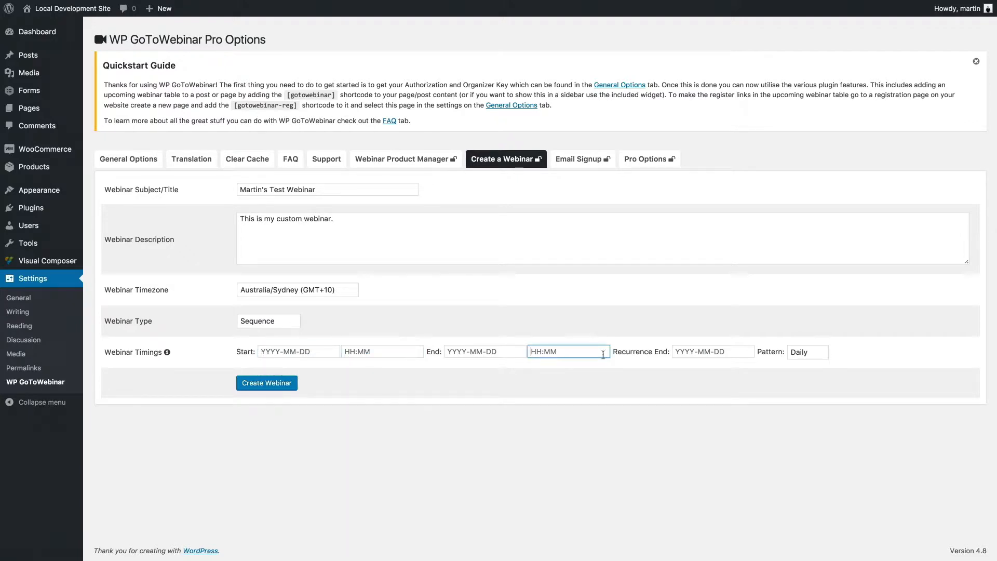
{"action": "left_click", "coordinate": [712, 351]}
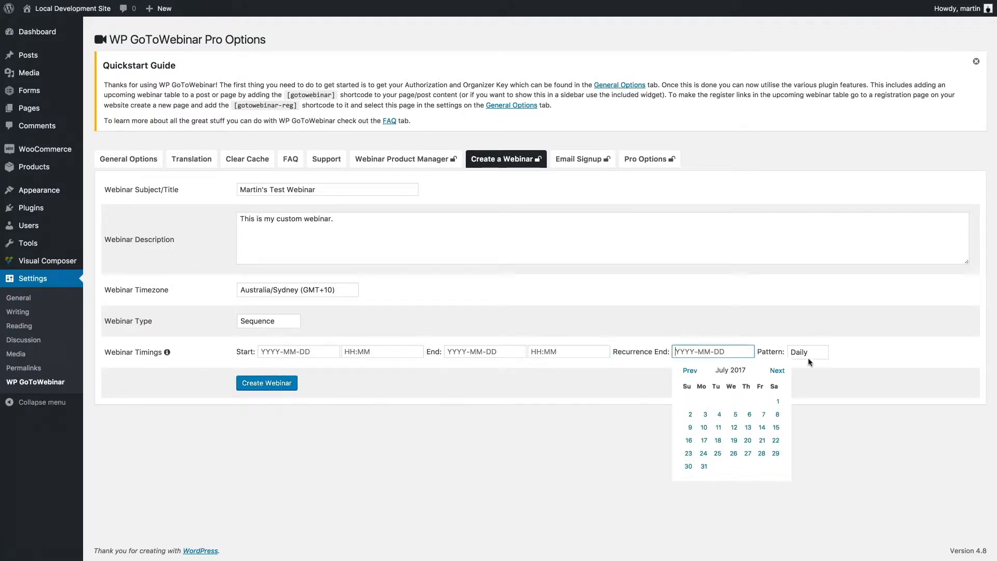
{"action": "left_click", "coordinate": [808, 351]}
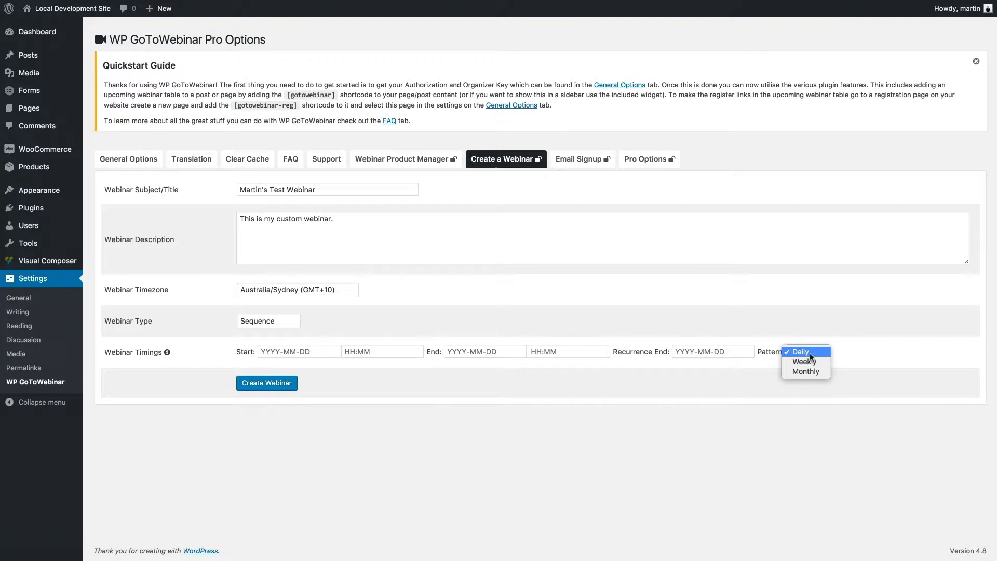
{"action": "left_click", "coordinate": [801, 352]}
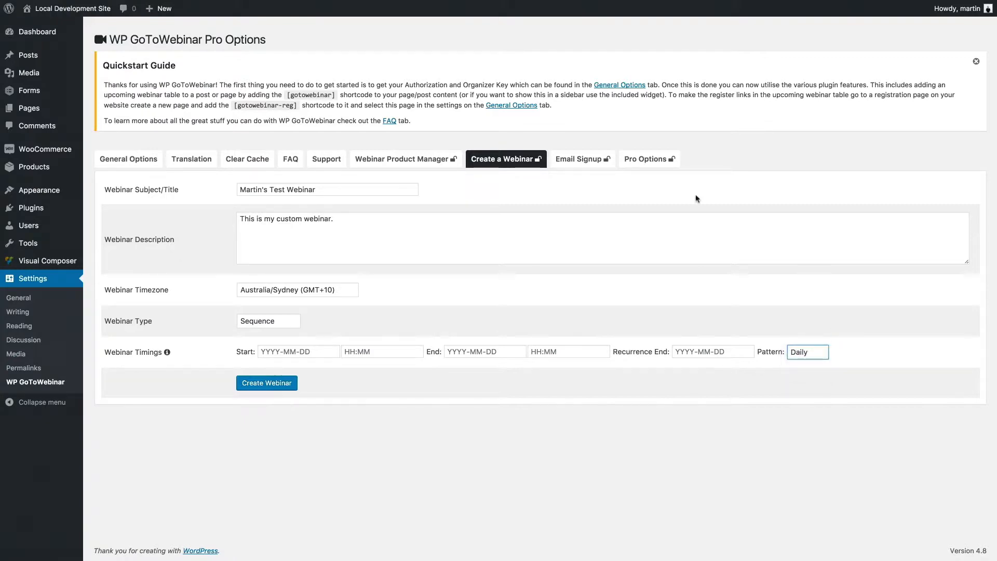
{"action": "mouse_move", "coordinate": [266, 358]}
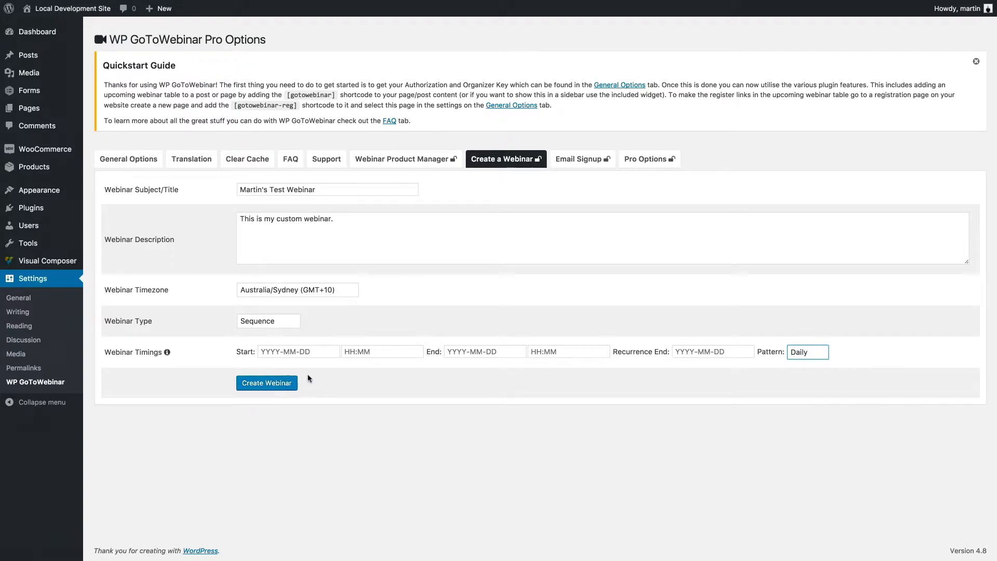
{"action": "mouse_move", "coordinate": [309, 365]}
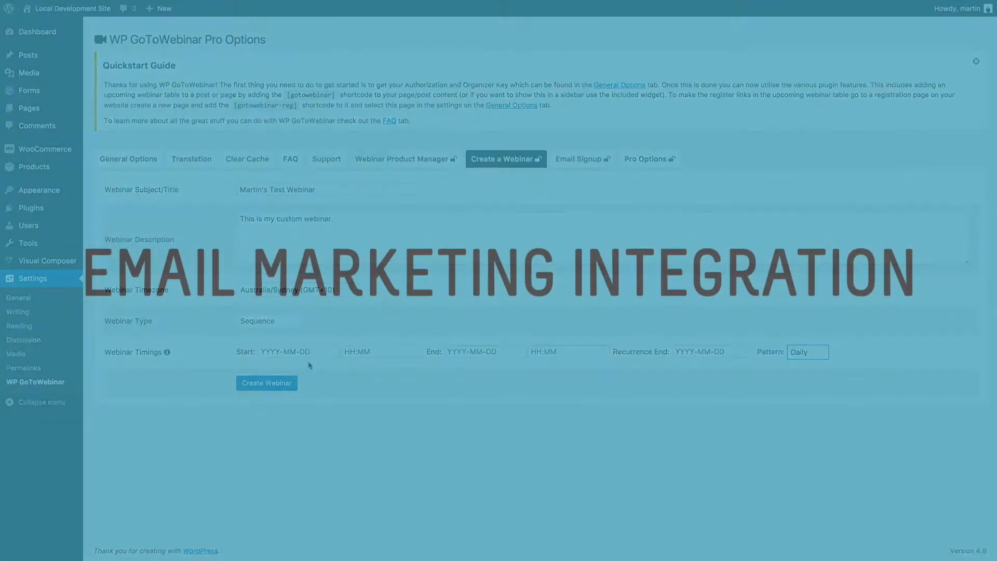
On the Email Signup tab, choose ActiveCampaign as the email service
{"action": "left_click", "coordinate": [578, 158]}
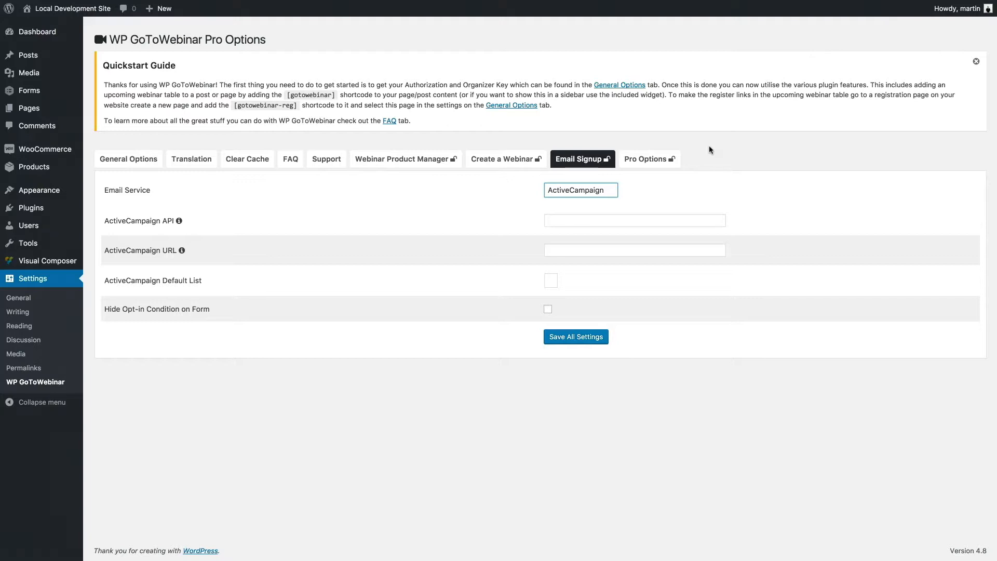
{"action": "left_click", "coordinate": [580, 190]}
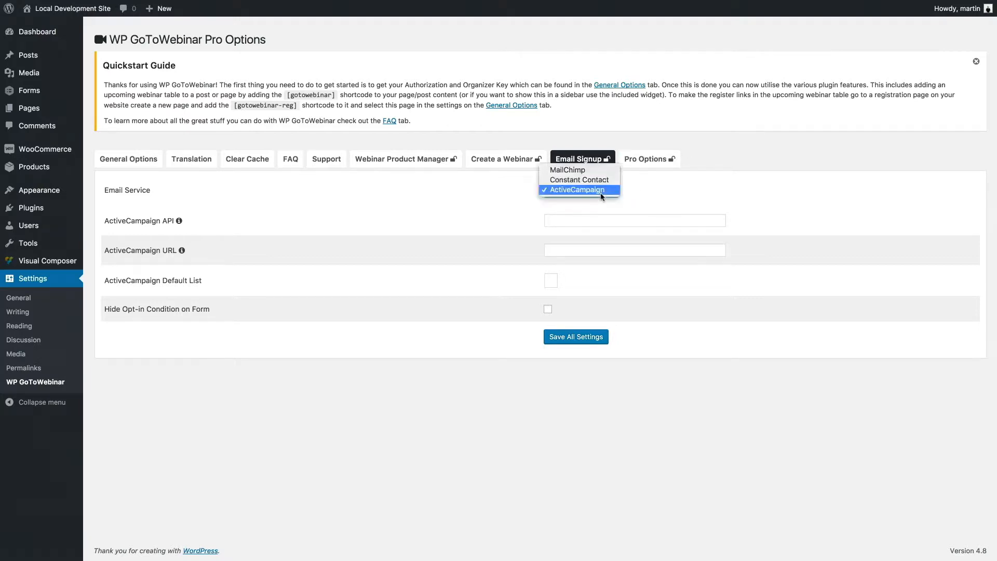
{"action": "mouse_move", "coordinate": [580, 180]}
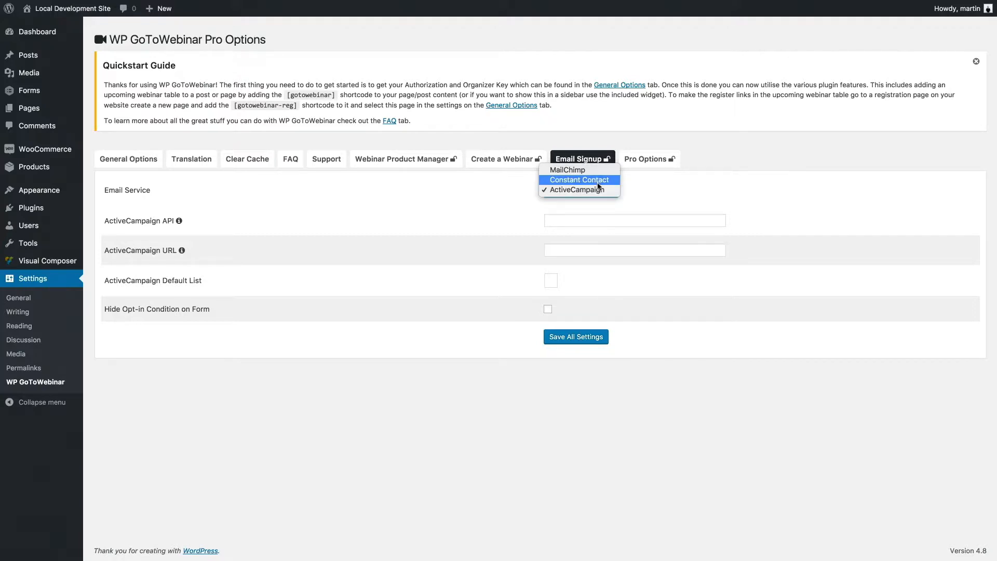
{"action": "mouse_move", "coordinate": [642, 188]}
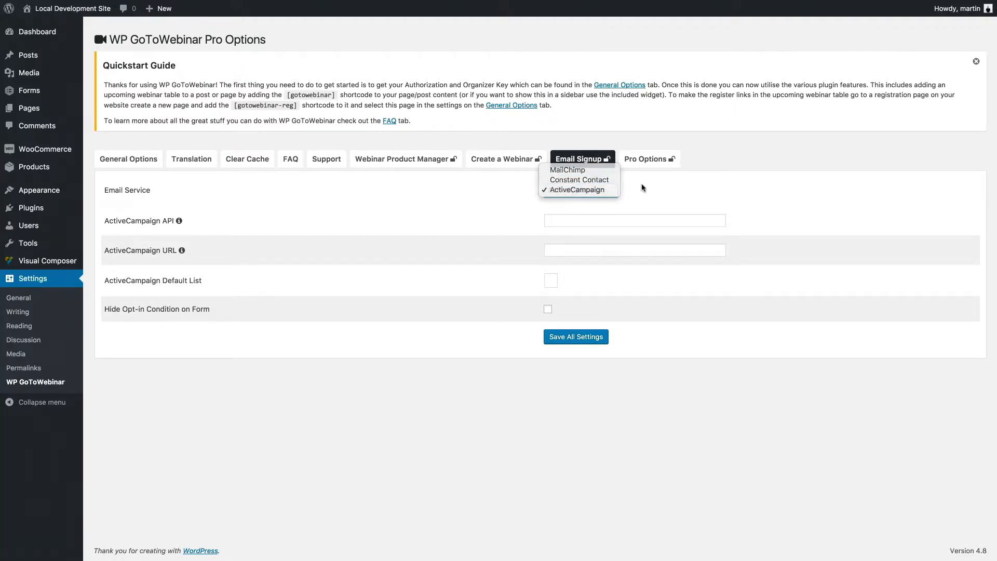
{"action": "left_click", "coordinate": [574, 189]}
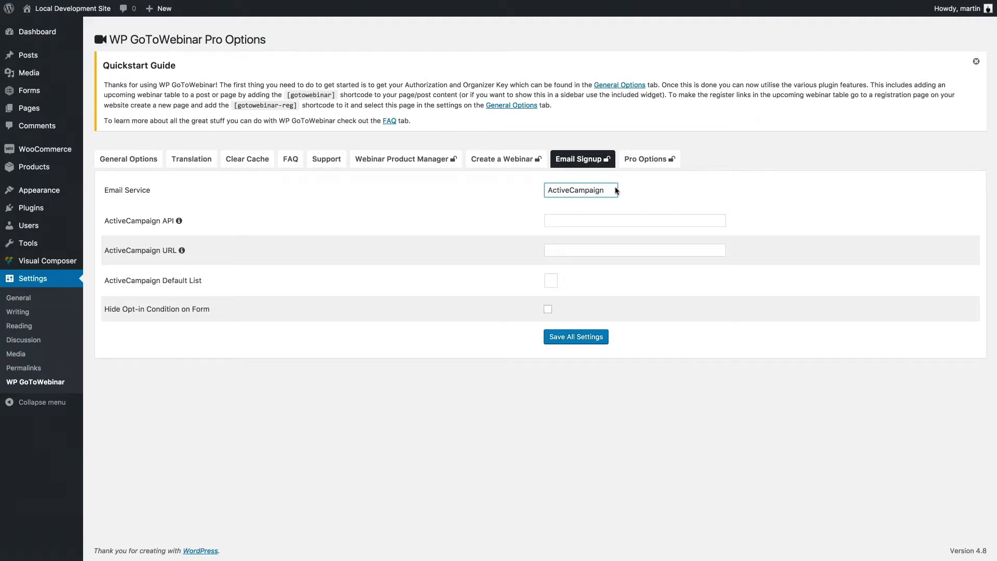
{"action": "mouse_move", "coordinate": [658, 180]}
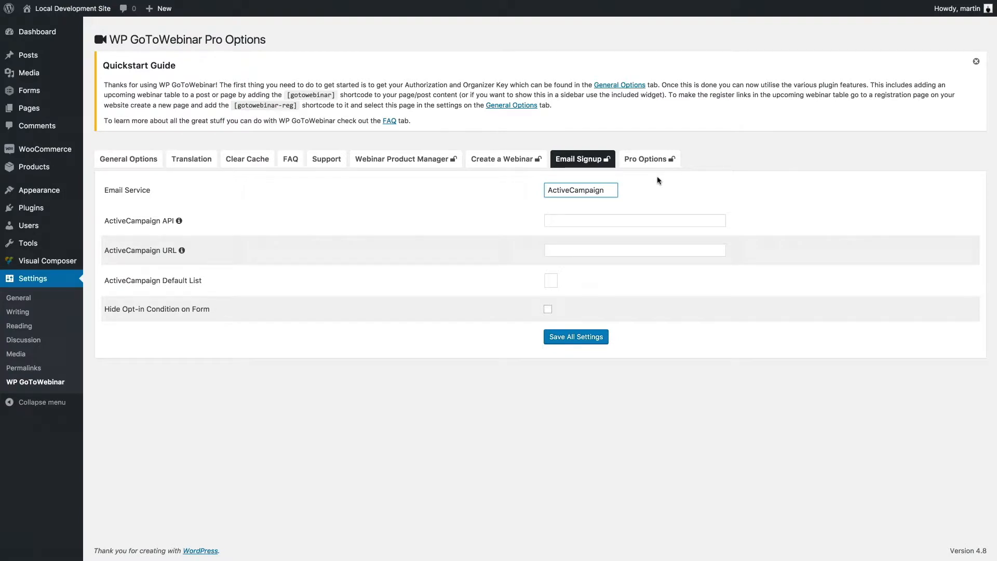
{"action": "mouse_move", "coordinate": [592, 191]}
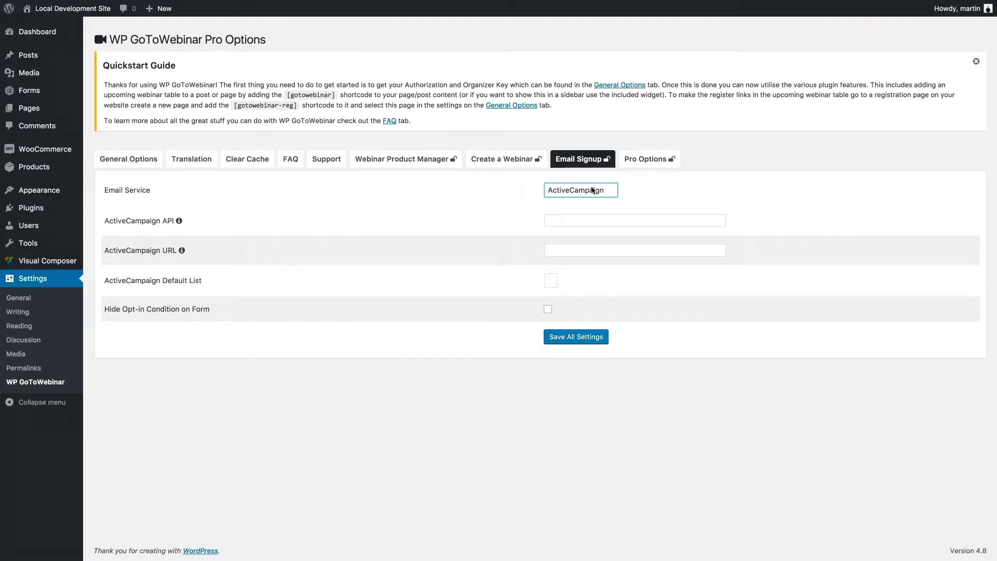
{"action": "mouse_move", "coordinate": [598, 192]}
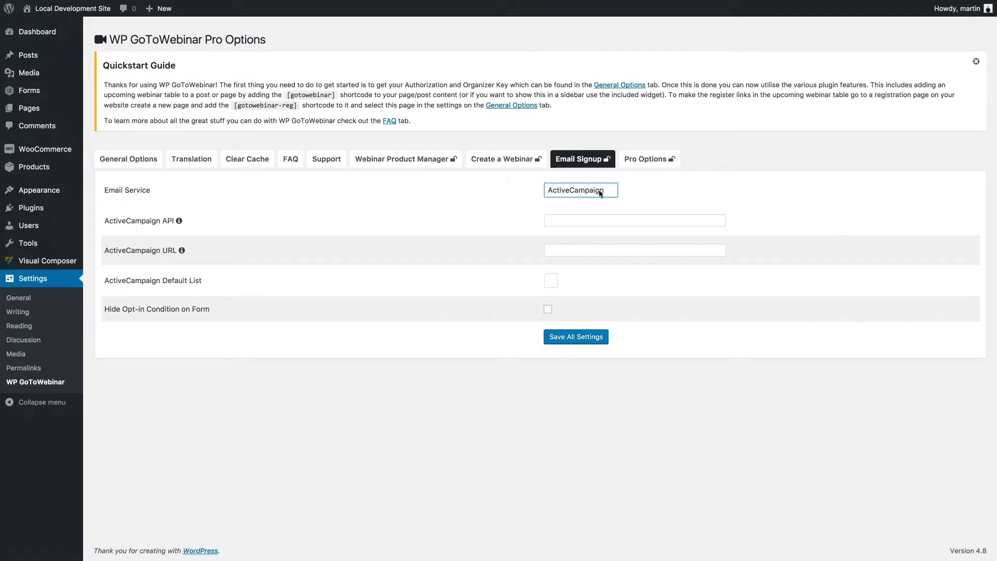
{"action": "left_click", "coordinate": [579, 190]}
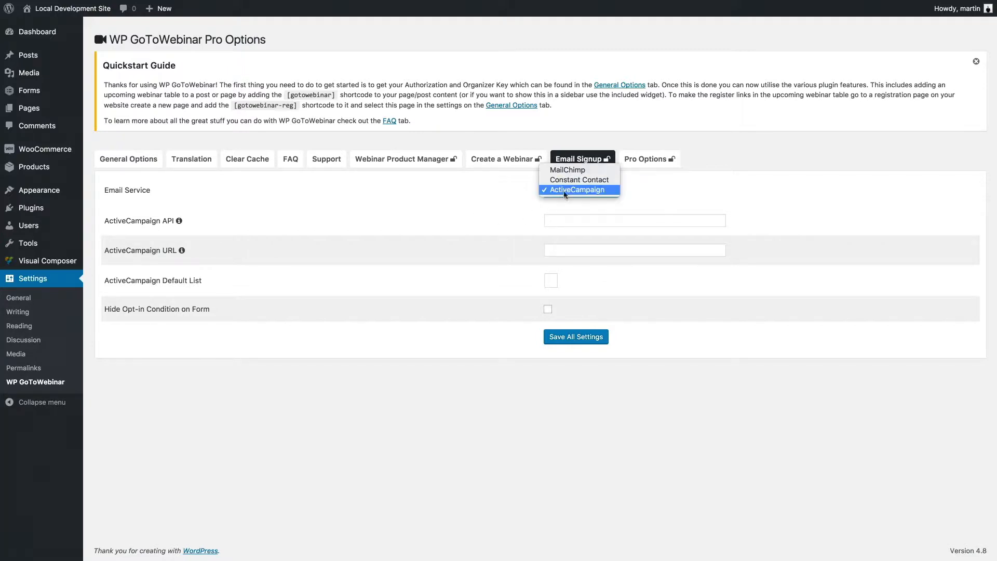
{"action": "left_click", "coordinate": [578, 190]}
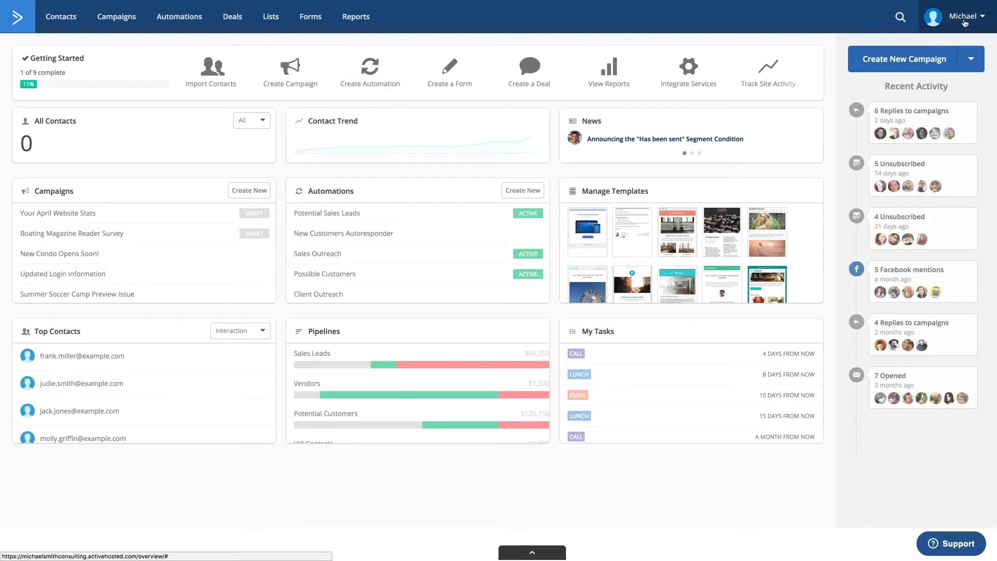
In ActiveCampaign My Settings, select the developer API URL and key to copy
{"action": "left_click", "coordinate": [966, 16]}
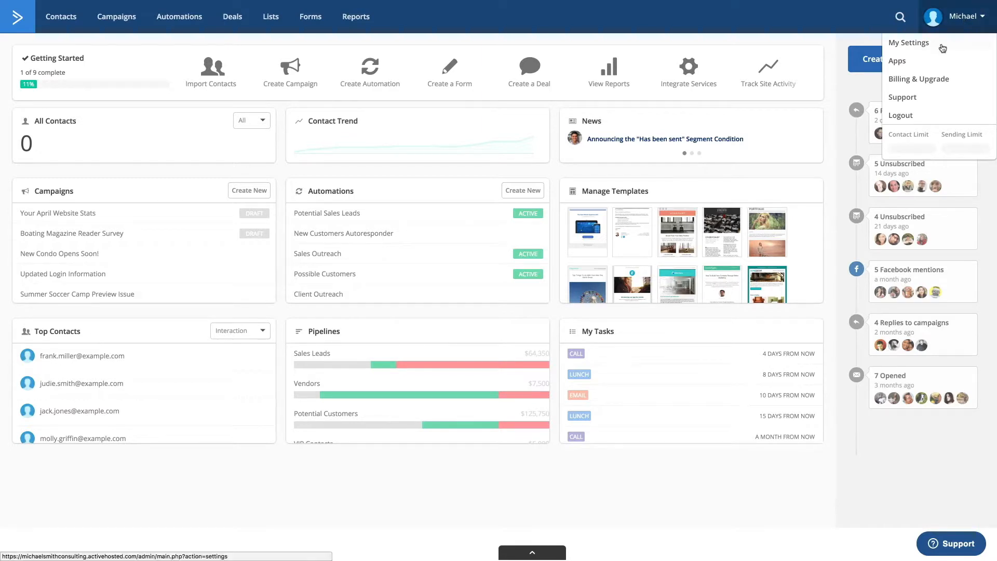
{"action": "mouse_move", "coordinate": [943, 49]}
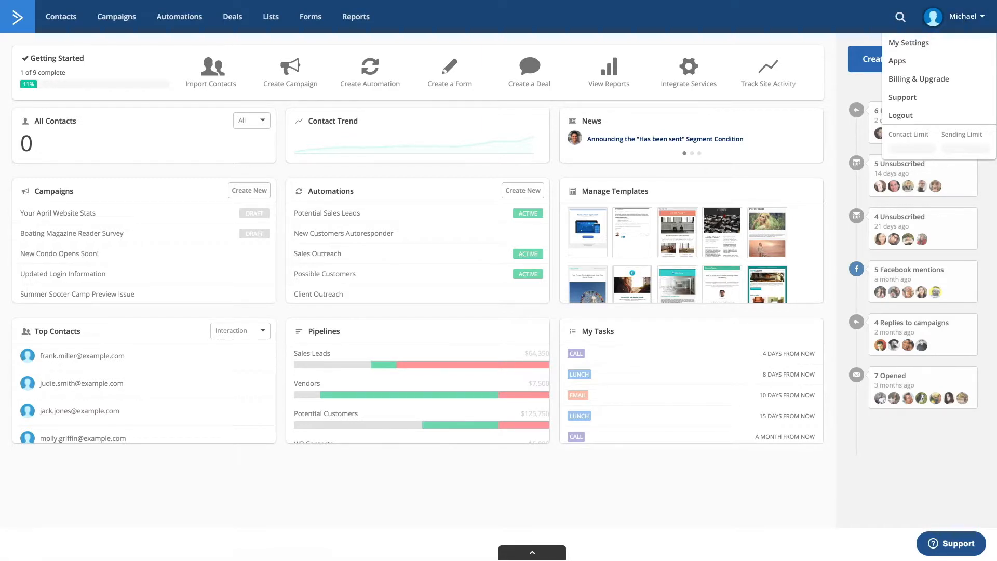
{"action": "left_click", "coordinate": [908, 42]}
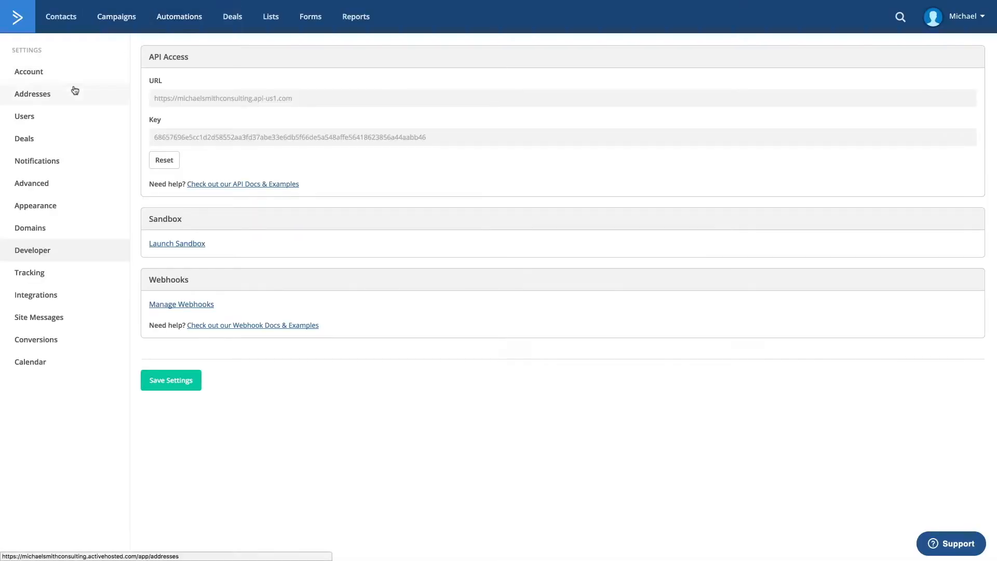
{"action": "mouse_move", "coordinate": [28, 71]}
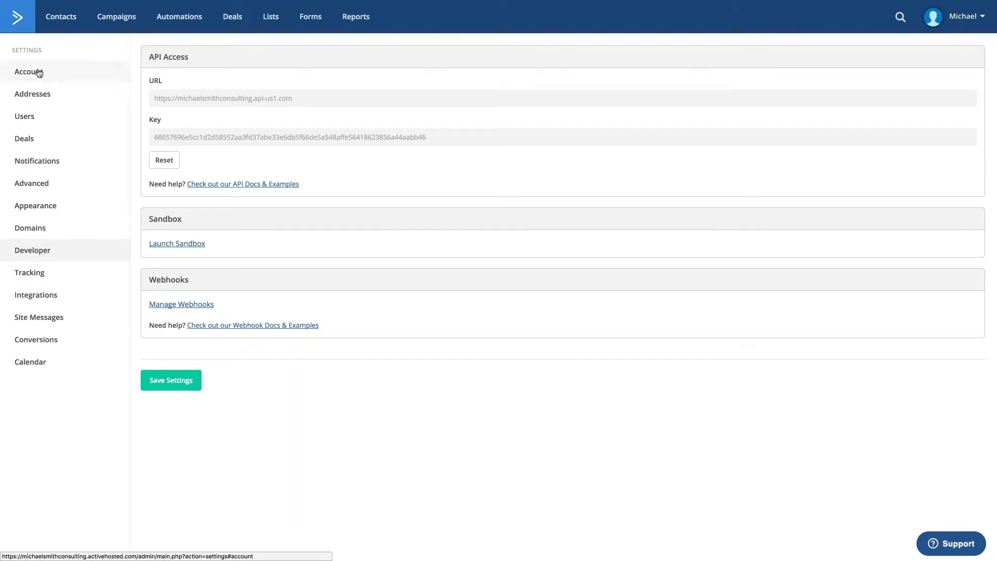
{"action": "mouse_move", "coordinate": [25, 46]}
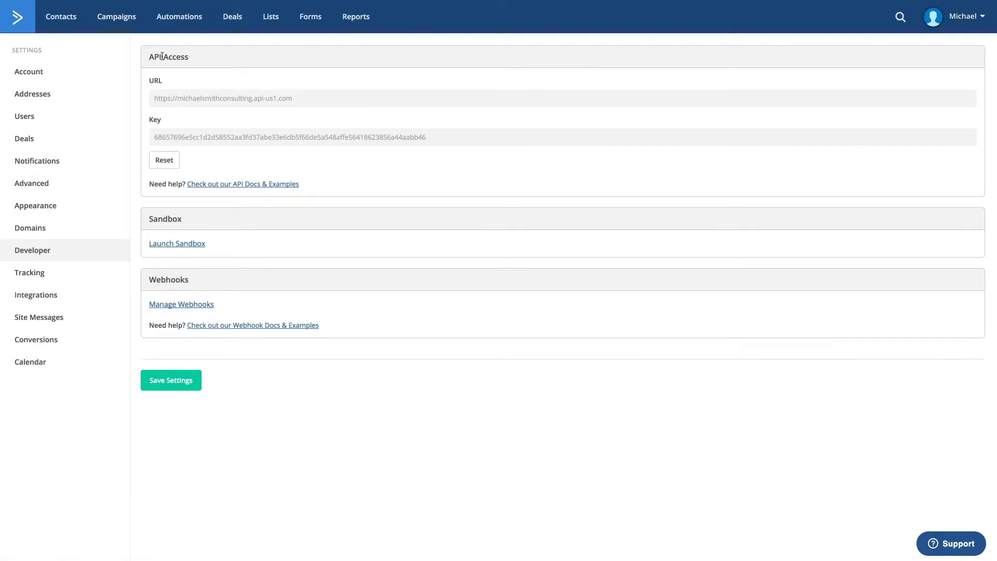
{"action": "triple_click", "coordinate": [223, 98]}
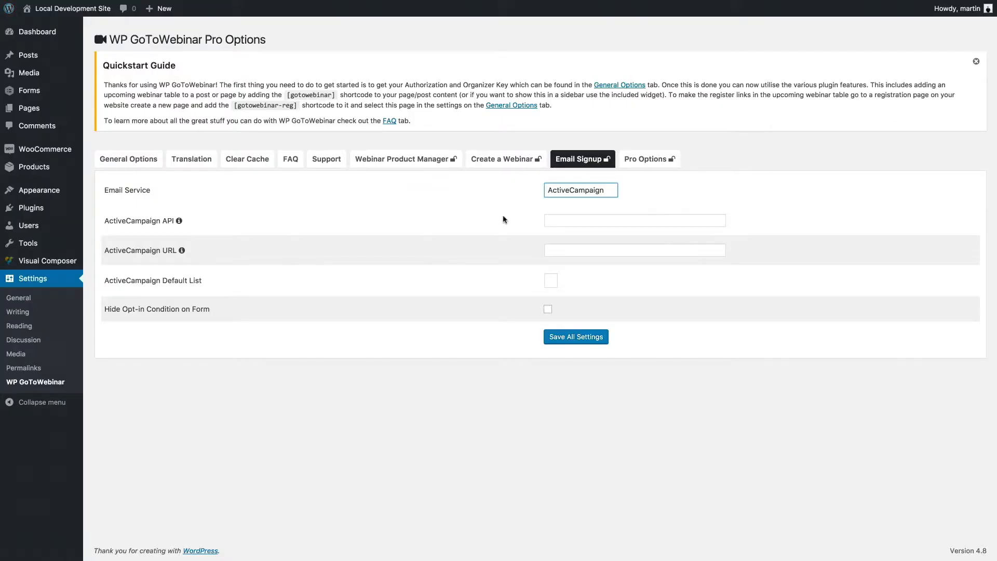
Fill in the ActiveCampaign API key and URL, then save all settings
{"action": "left_click", "coordinate": [634, 250]}
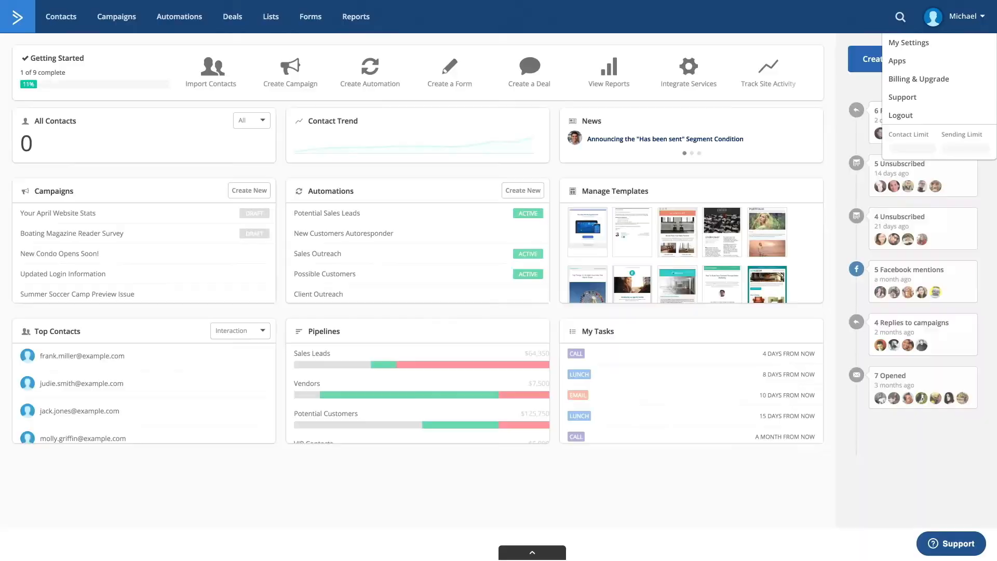
{"action": "left_click", "coordinate": [908, 42]}
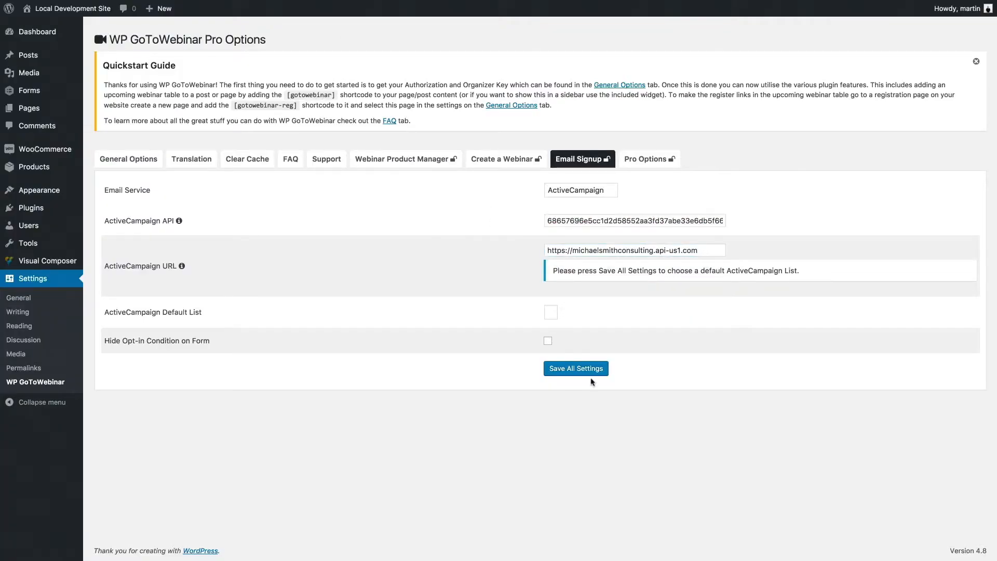
{"action": "left_click", "coordinate": [575, 368]}
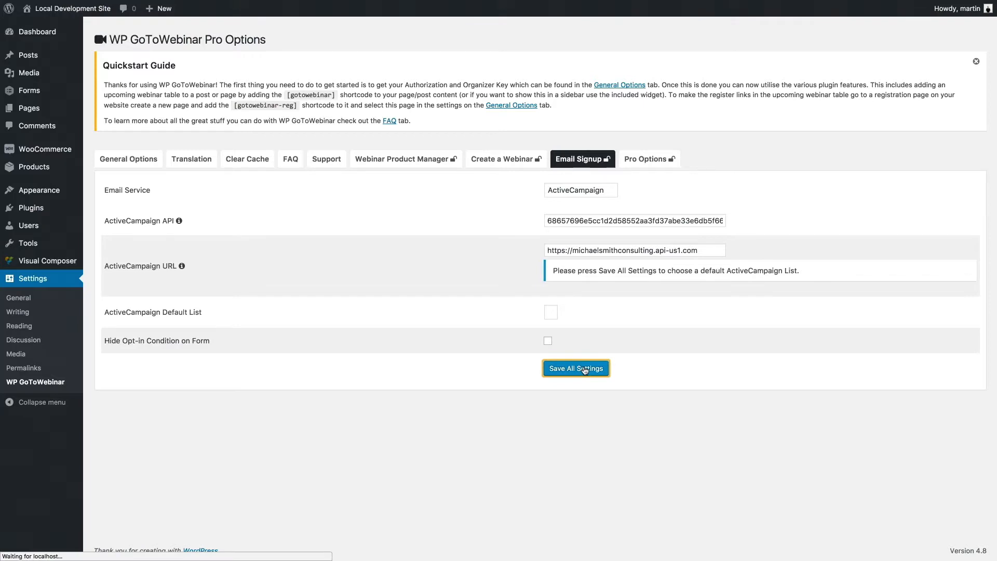
{"action": "left_click", "coordinate": [574, 368]}
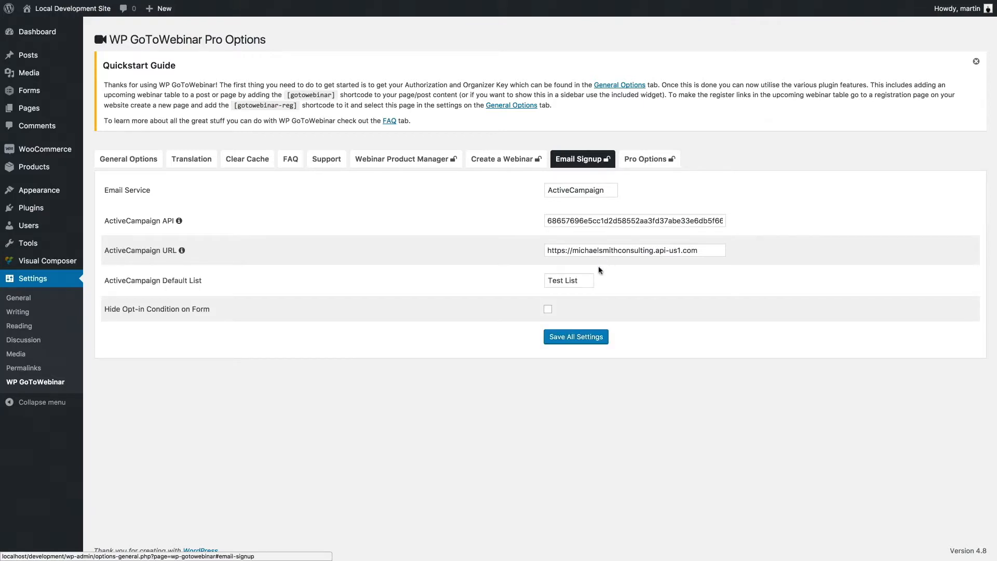
Choose Test List as the ActiveCampaign default list and save all settings
{"action": "left_click", "coordinate": [567, 280]}
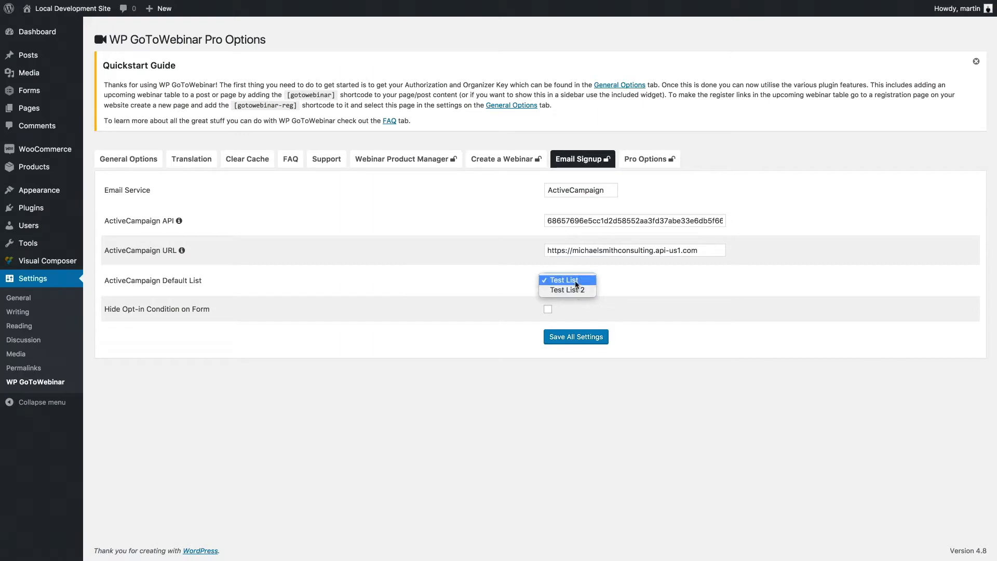
{"action": "left_click", "coordinate": [563, 280]}
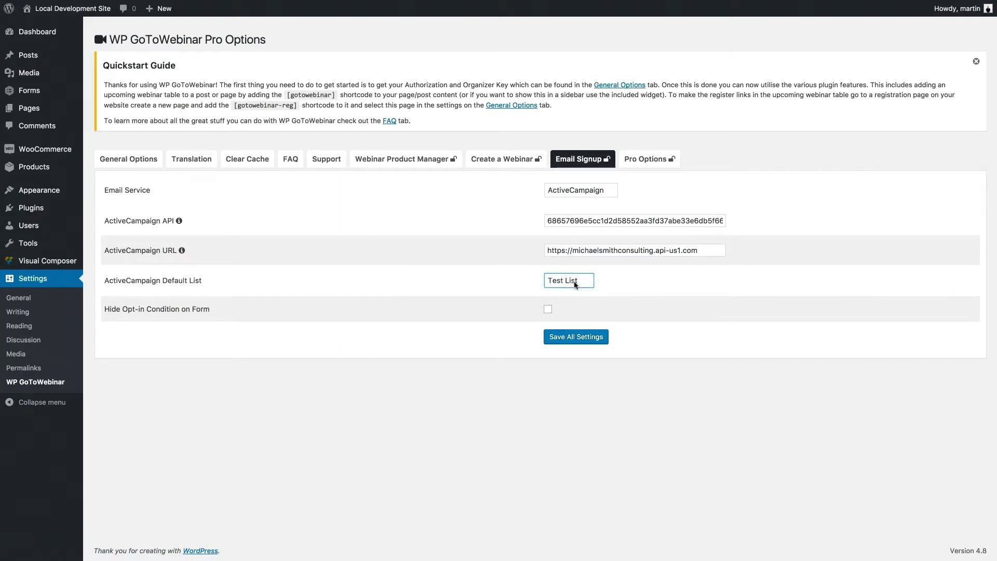
{"action": "left_click", "coordinate": [567, 281]}
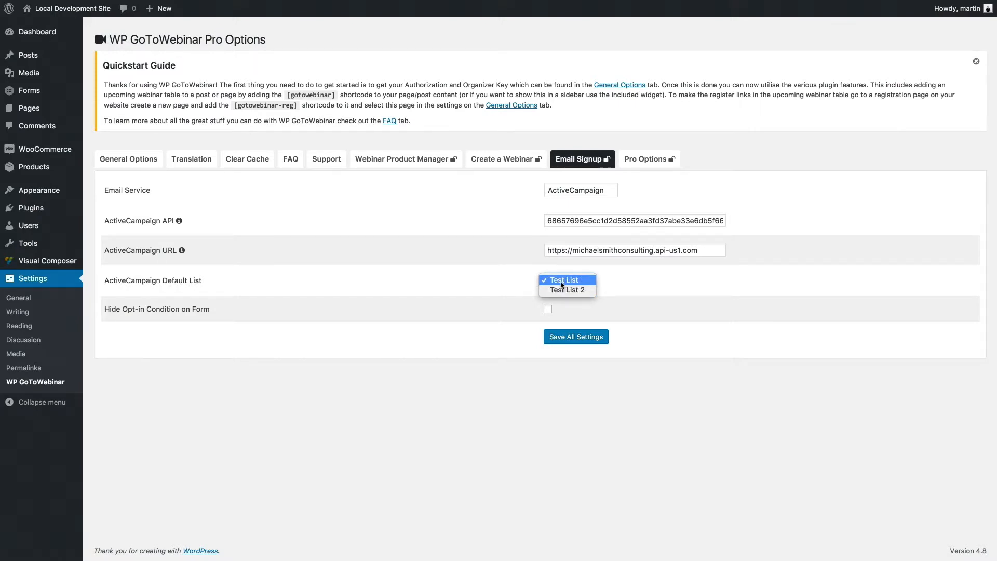
{"action": "left_click", "coordinate": [565, 280]}
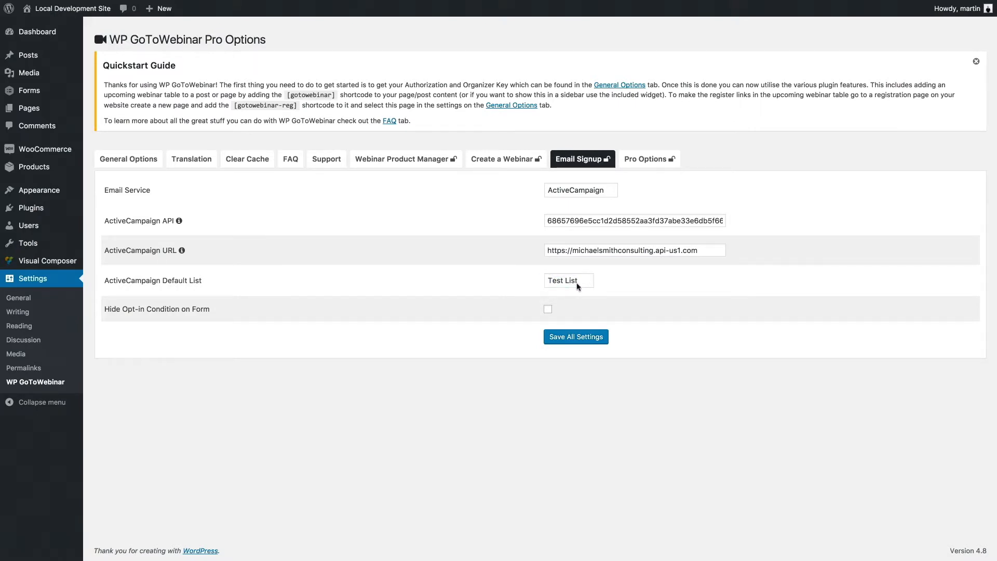
{"action": "mouse_move", "coordinate": [183, 317]}
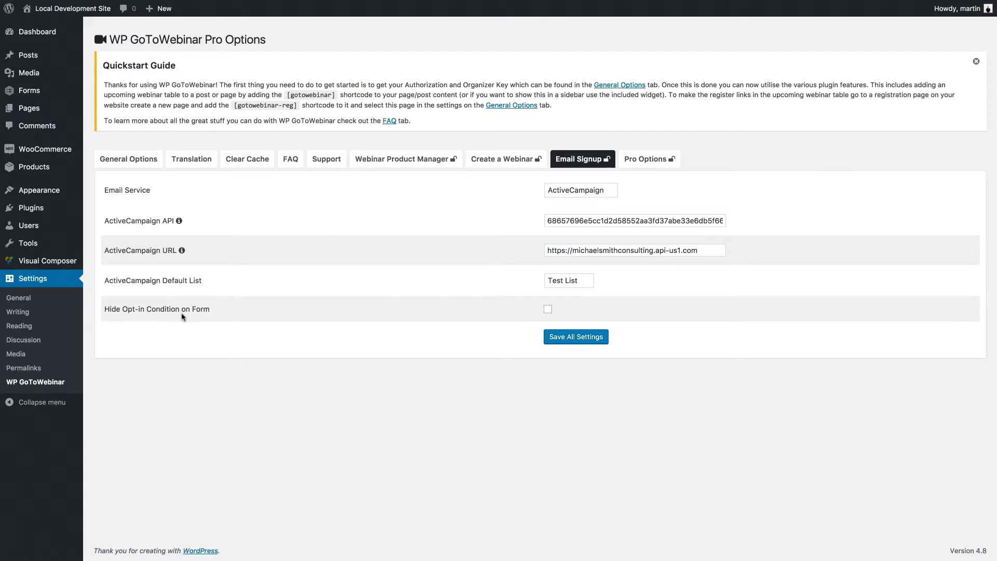
{"action": "mouse_move", "coordinate": [255, 313]}
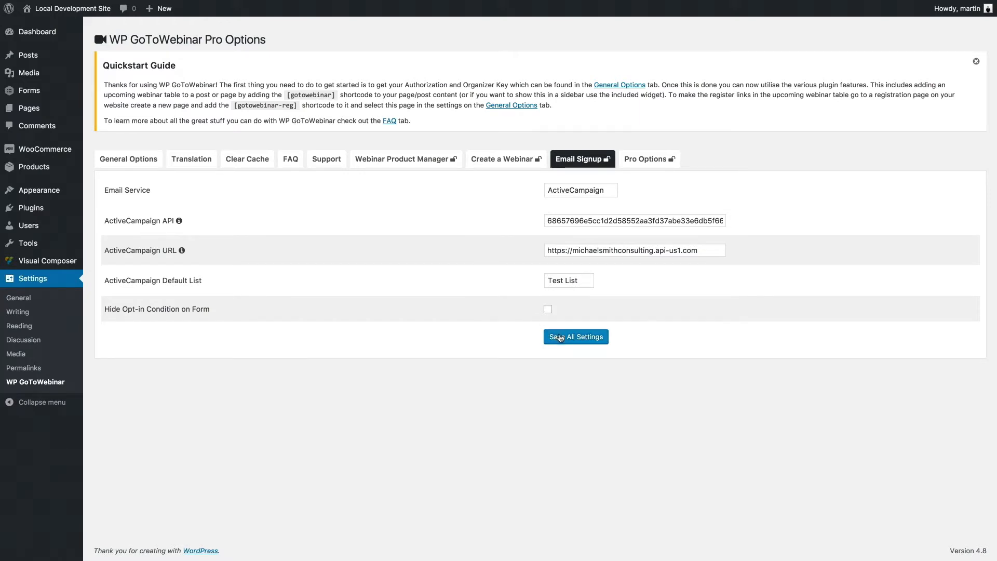
{"action": "left_click", "coordinate": [575, 337]}
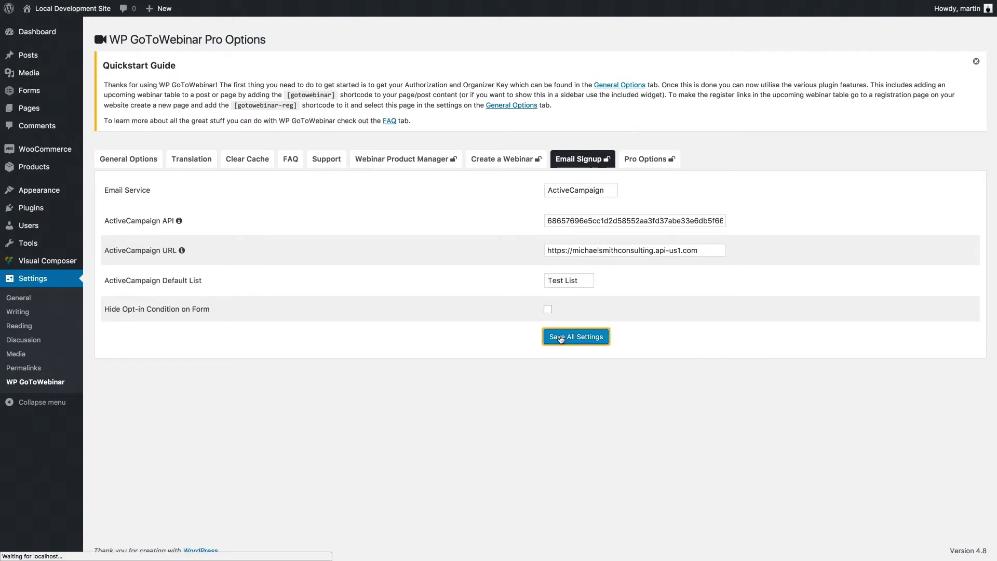
{"action": "left_click", "coordinate": [575, 336]}
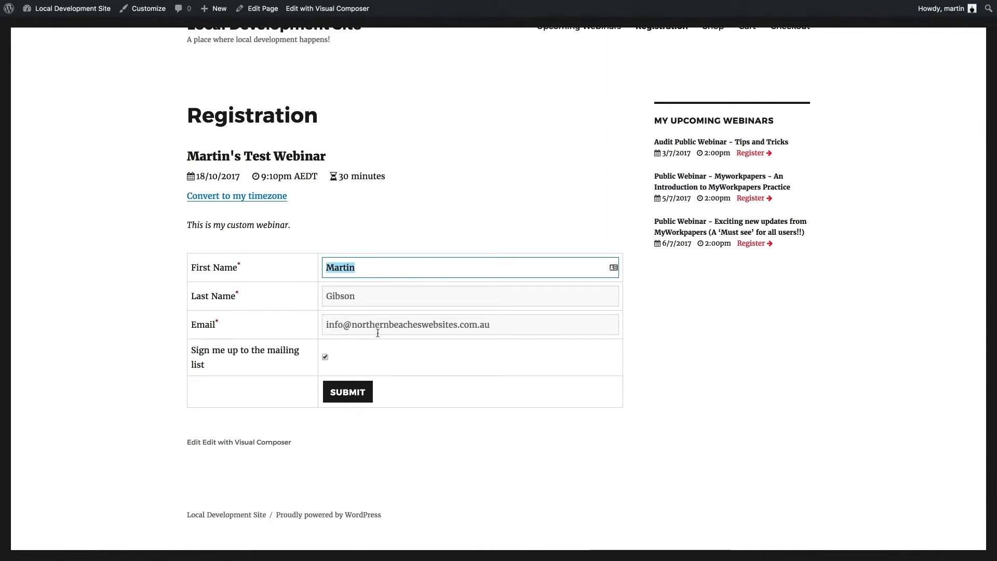
{"action": "mouse_move", "coordinate": [348, 391]}
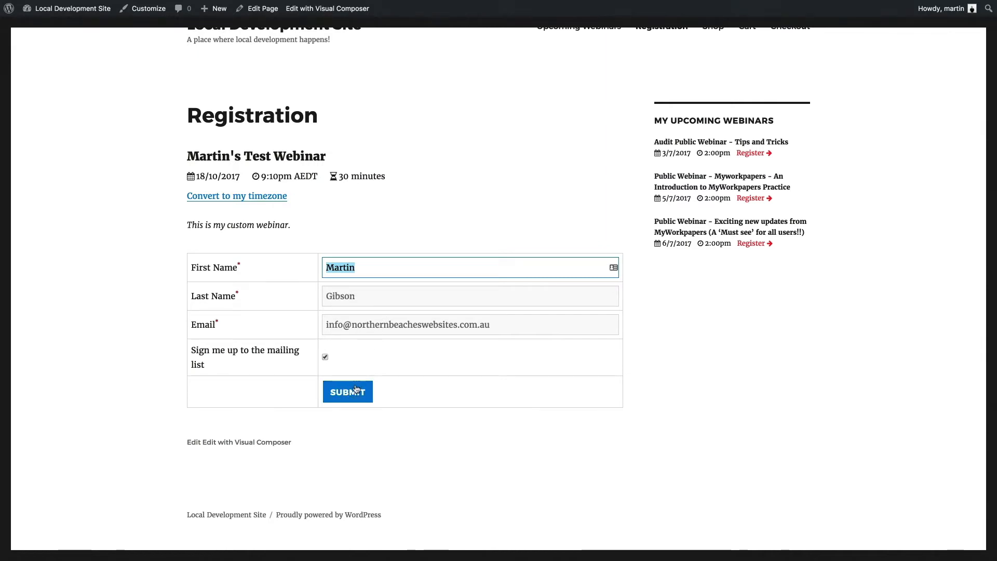
Submit the test webinar registration with the mailing-list checkbox ticked
{"action": "left_click", "coordinate": [347, 391]}
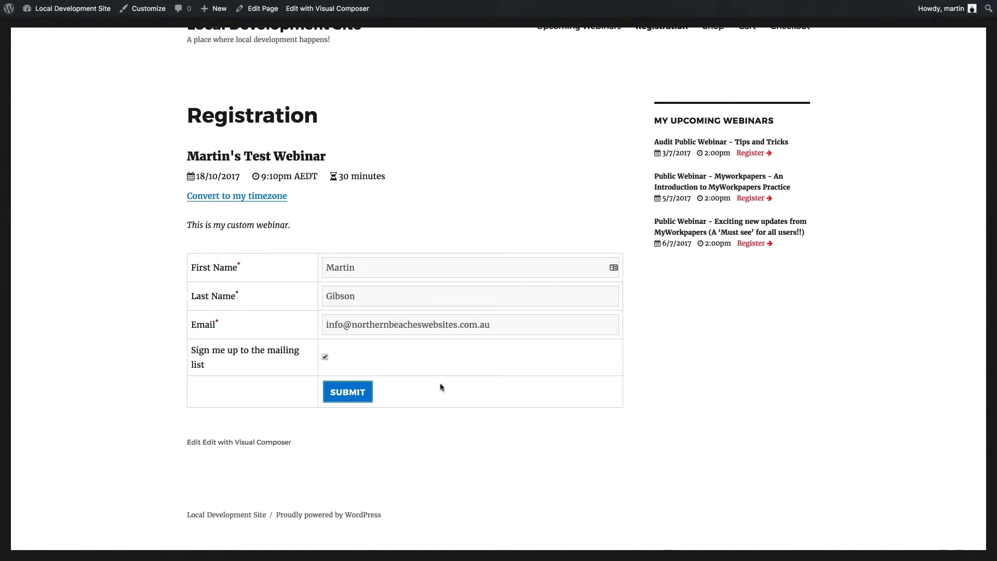
{"action": "left_click", "coordinate": [348, 391]}
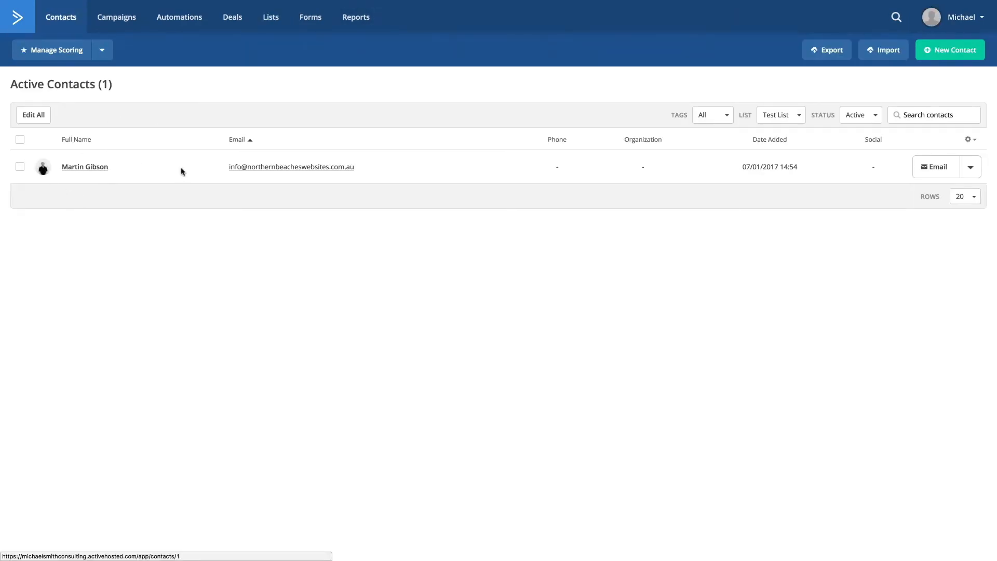
{"action": "mouse_move", "coordinate": [152, 172]}
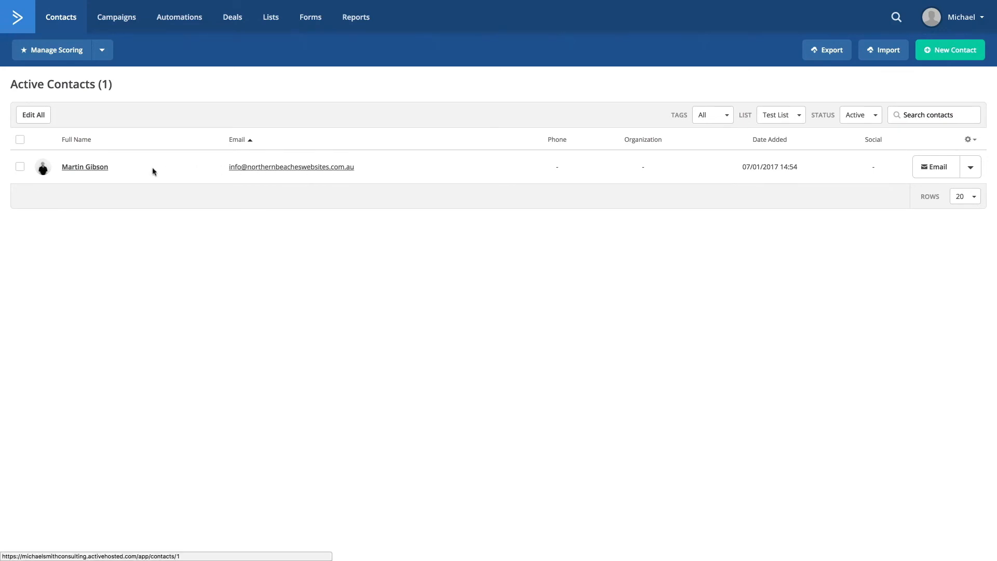
{"action": "mouse_move", "coordinate": [56, 172]}
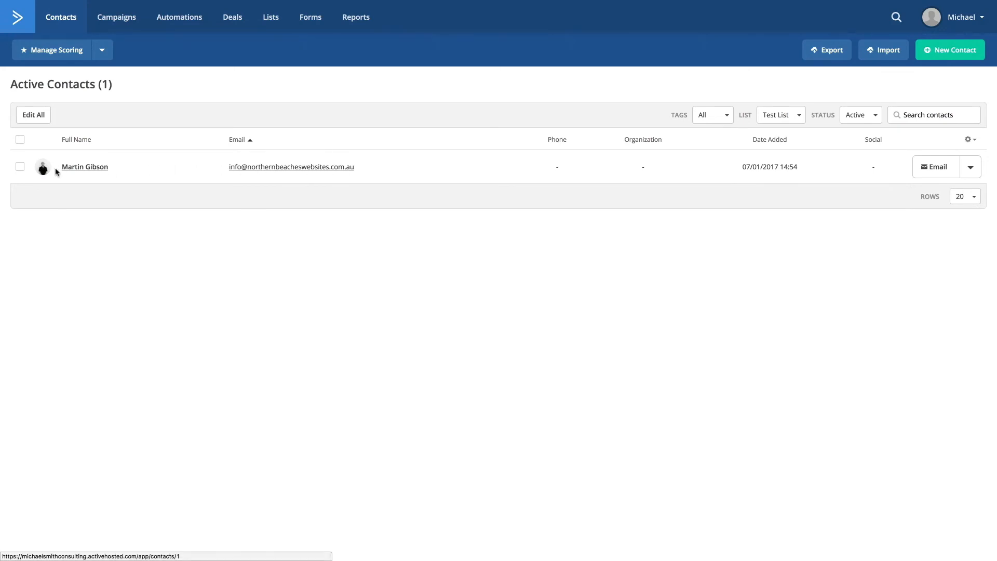
{"action": "mouse_move", "coordinate": [104, 176]}
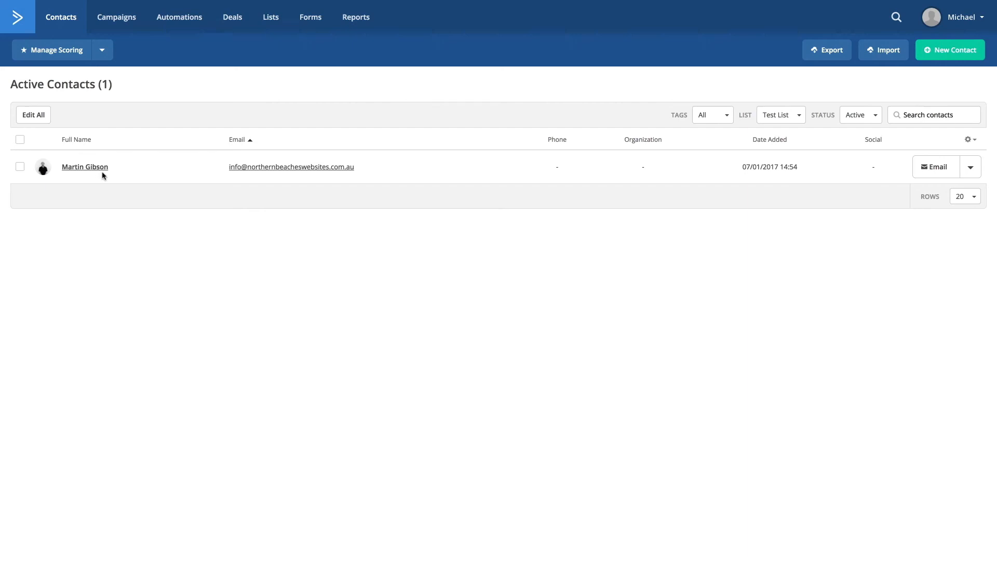
{"action": "mouse_move", "coordinate": [115, 182]}
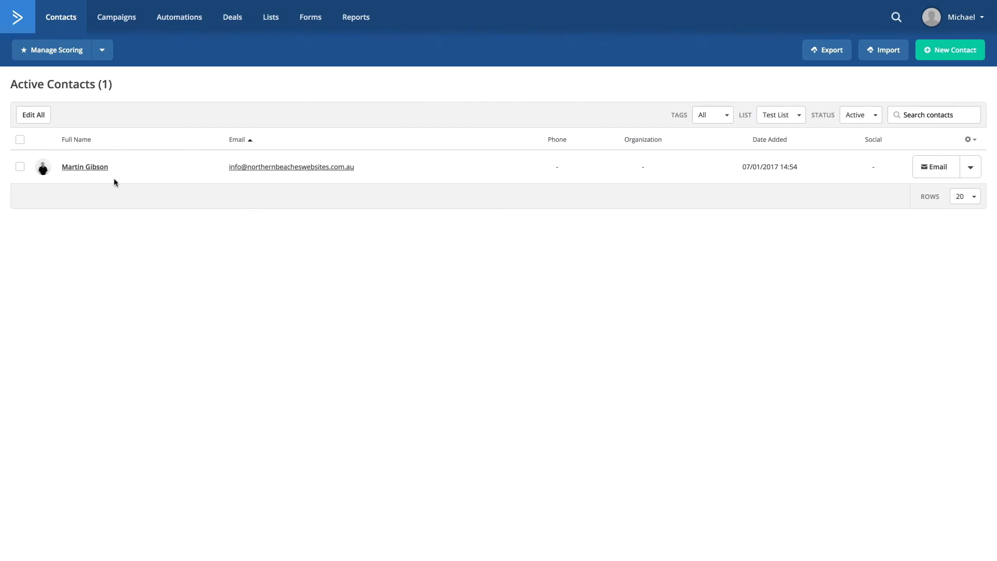